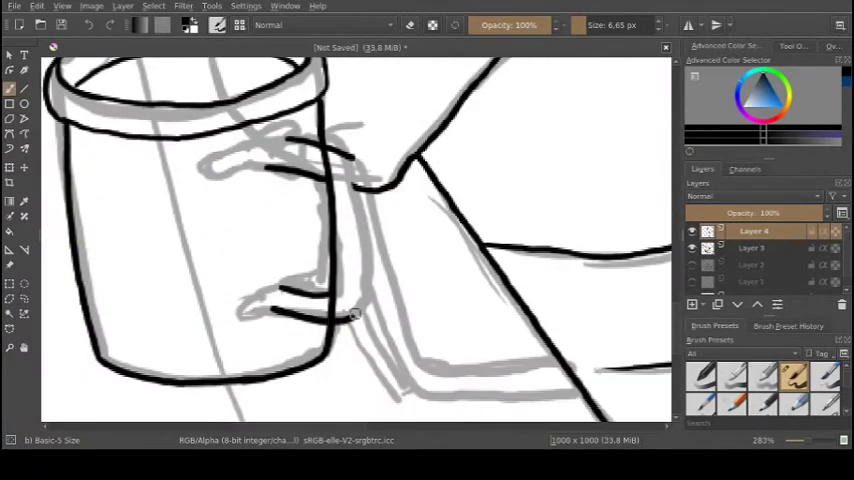
Ink a clean black outline over the grey sketch of the cup
{"action": "left_click_drag", "start_coordinate": [356, 316], "coordinate": [260, 290]}
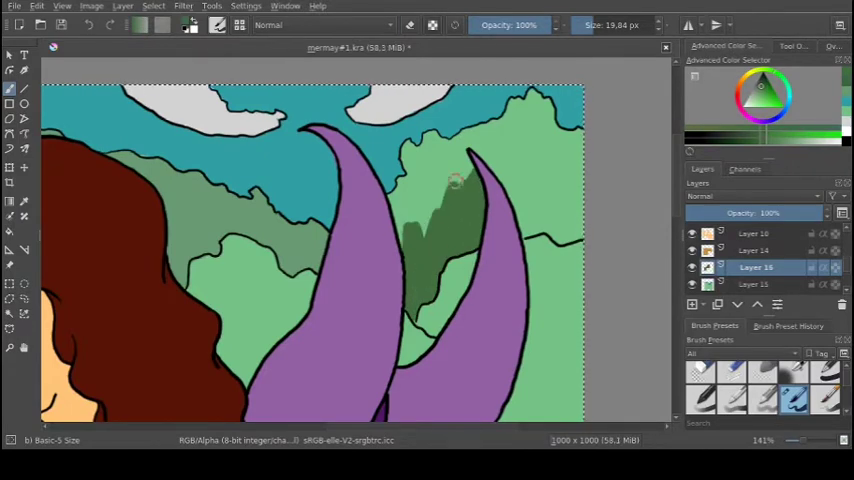
Brush darker green shading onto the light green background hills
{"action": "left_click_drag", "start_coordinate": [450, 180], "coordinate": [500, 140]}
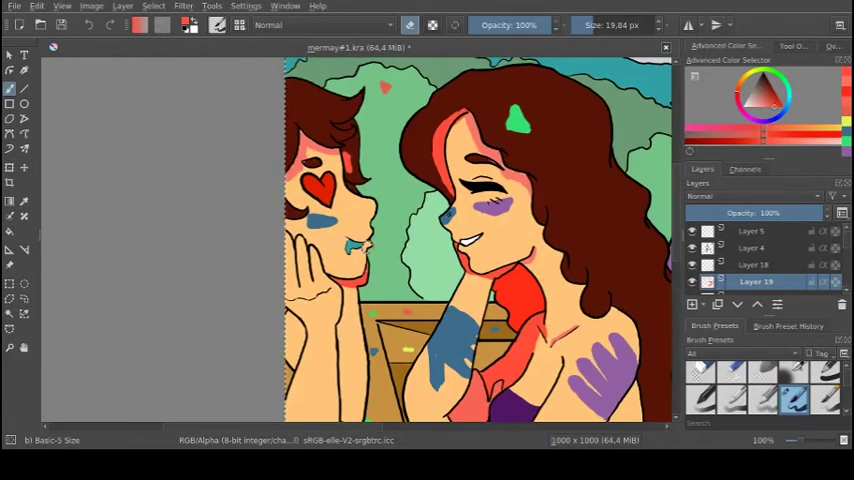
Scroll the canvas to view the paint splashes on the arm and shoulder
{"action": "scroll", "scroll_direction": "down", "scroll_amount": 3}
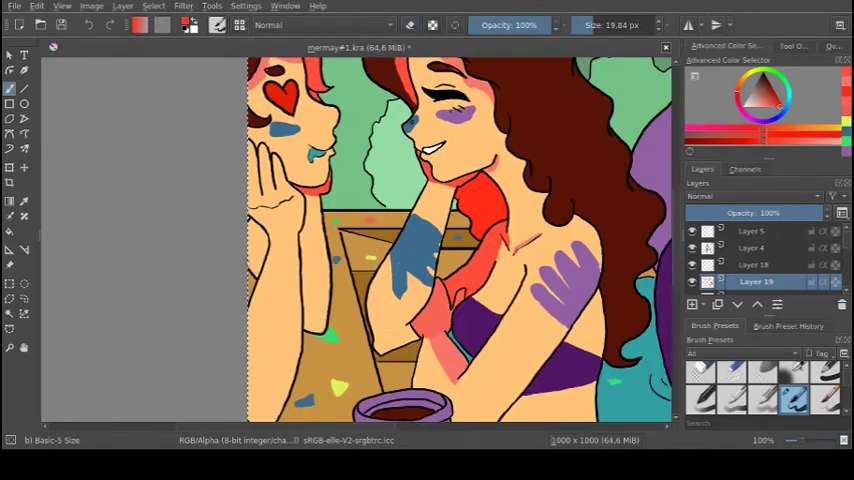